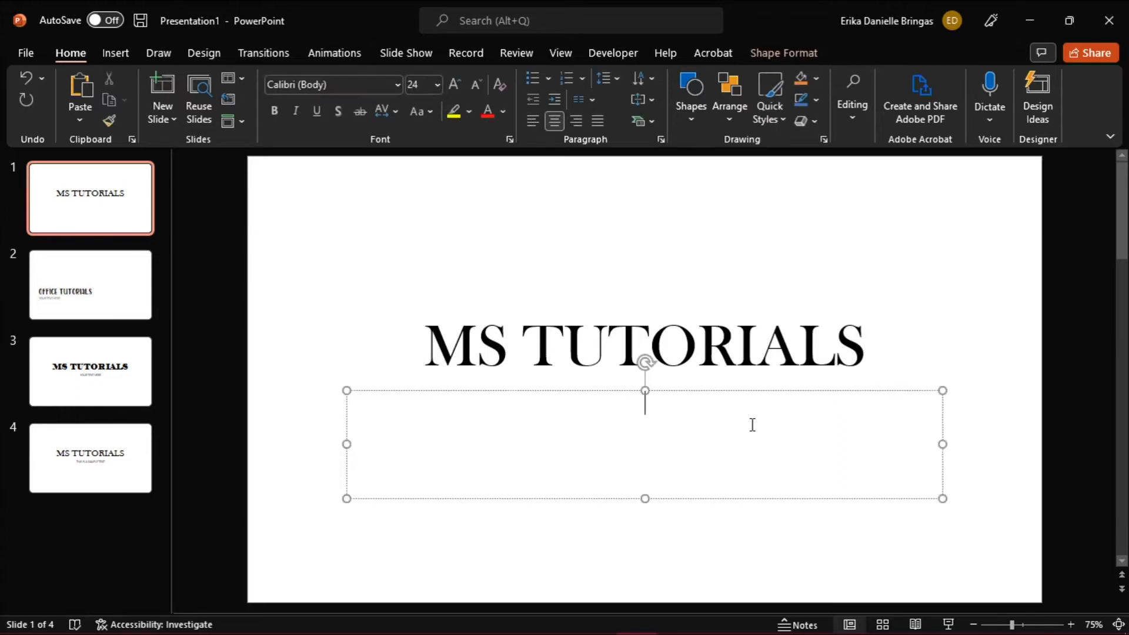
Write the subtitle "This is a sample text" on slide 1, typing the misspelling "sampe" along the way
text(This is a)
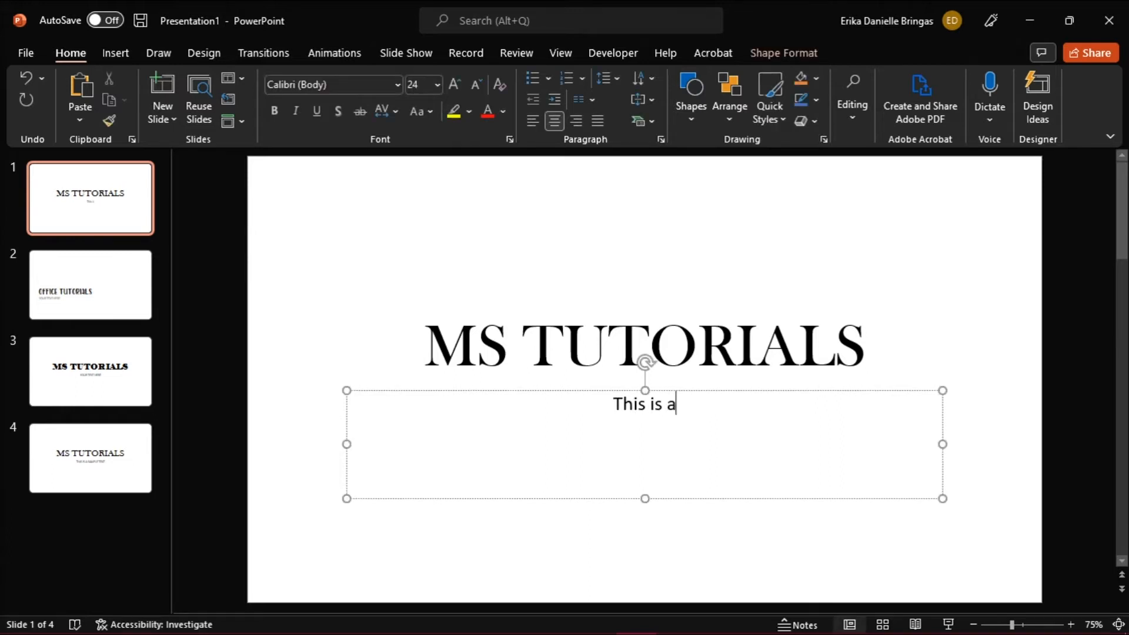
text(sampe)
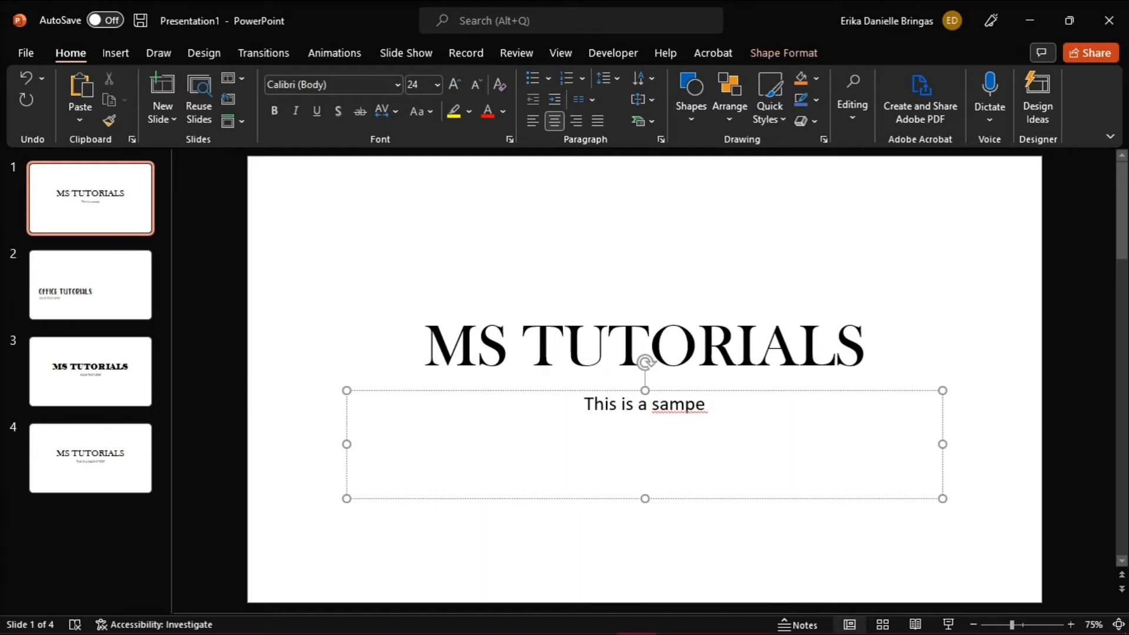
text(le text)
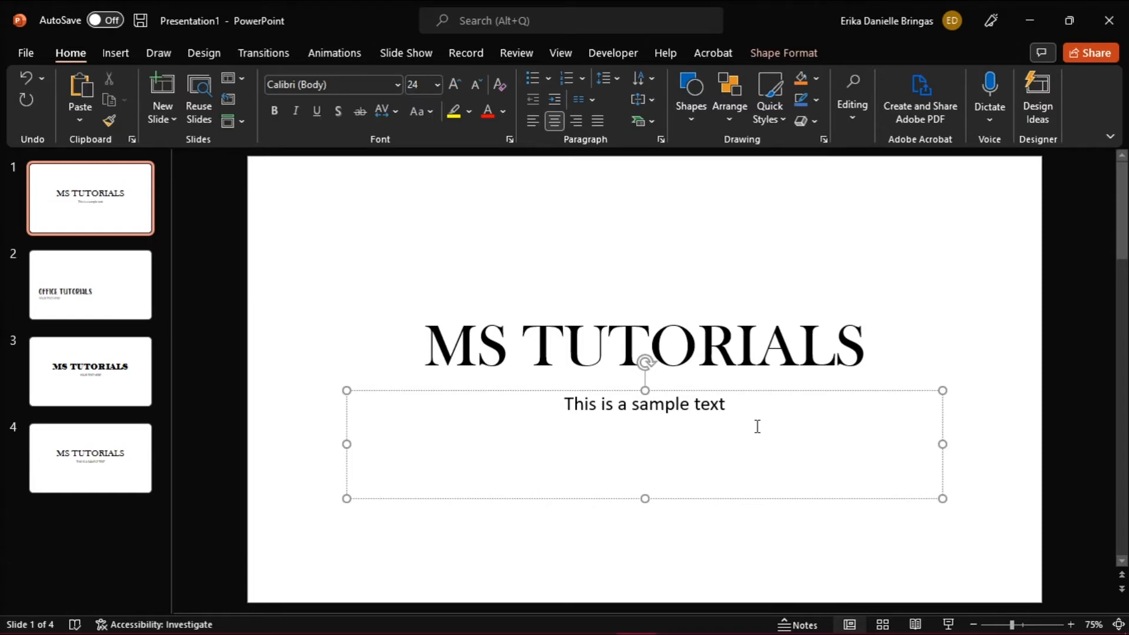
Reach the Proofing page of PowerPoint Options via File > Options
click(25, 53)
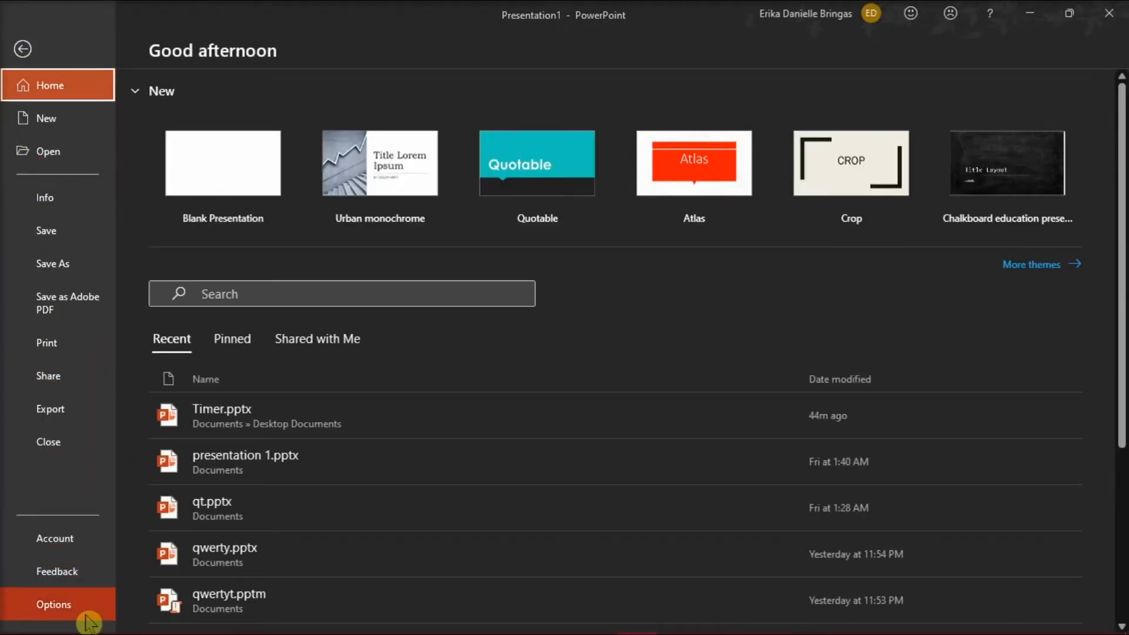
click(52, 604)
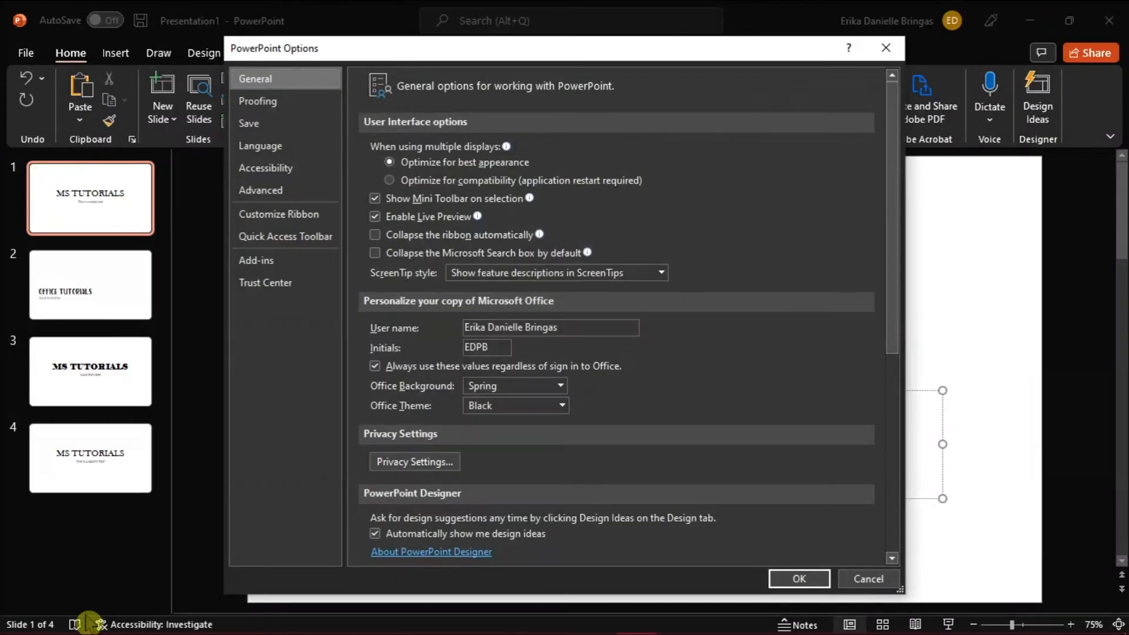
click(257, 101)
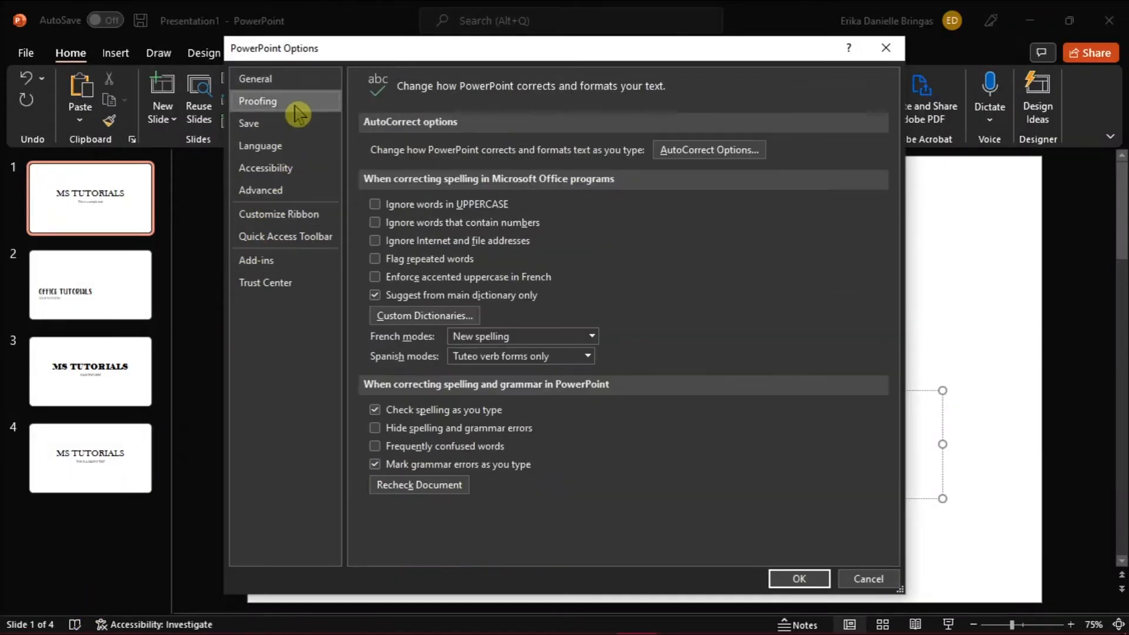
mouse_move(320, 118)
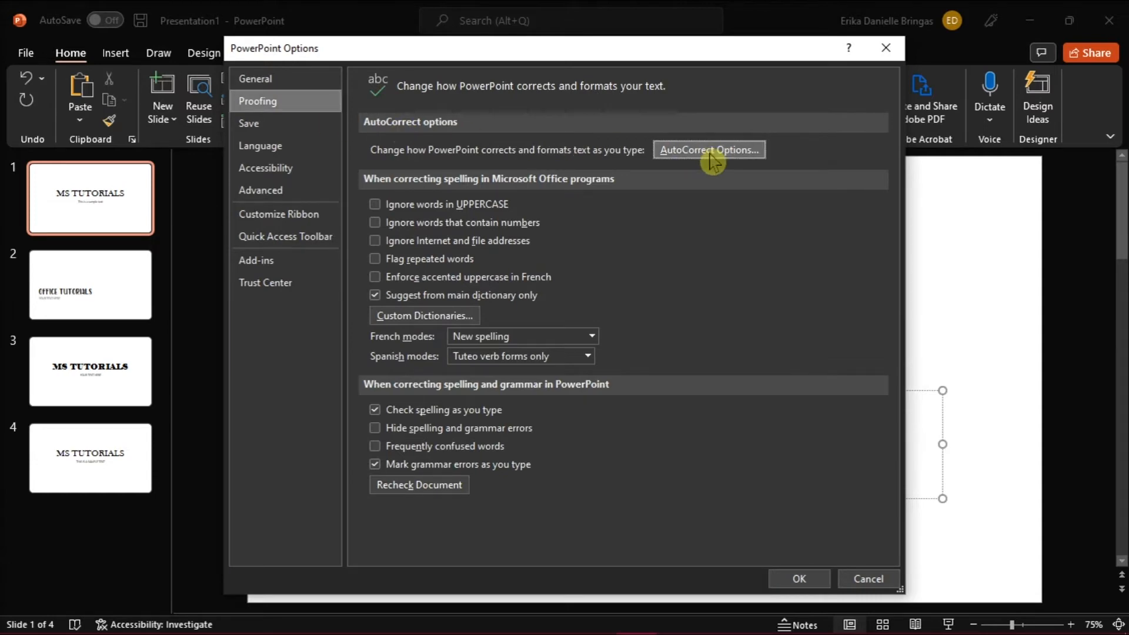
In AutoCorrect Options, uncheck "Replace text as you type" and confirm with OK
click(708, 150)
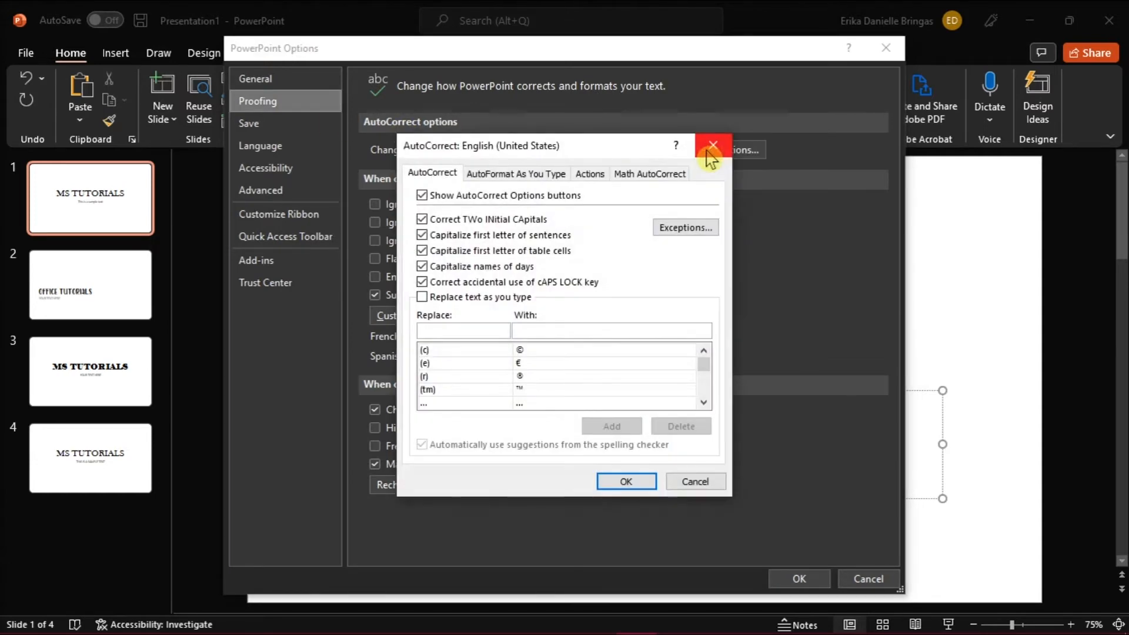
mouse_move(427, 450)
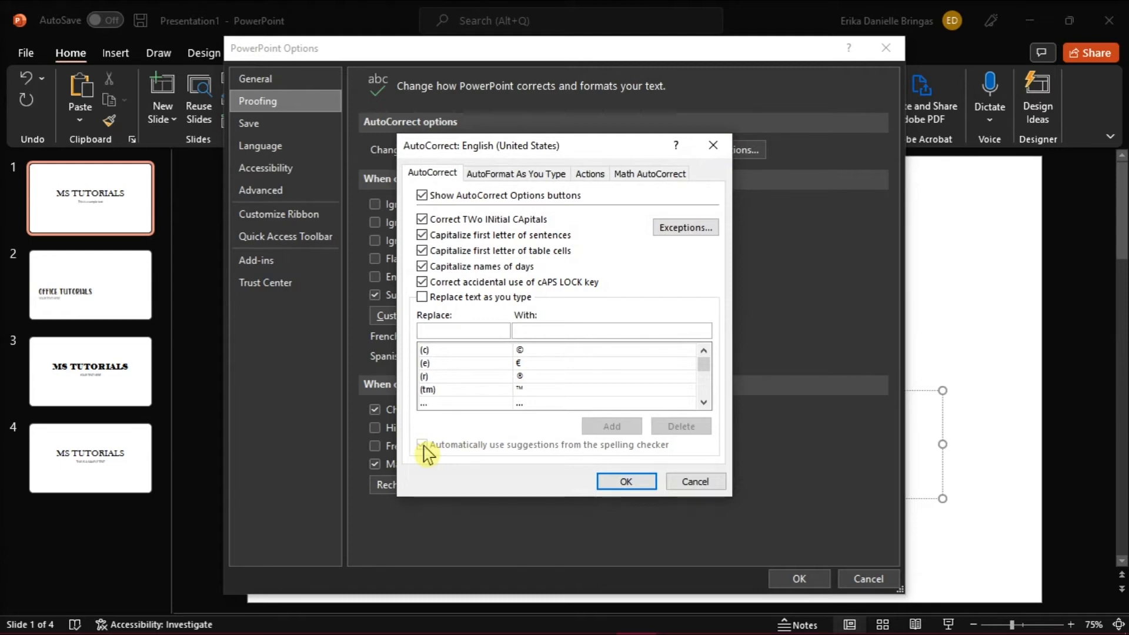
click(463, 329)
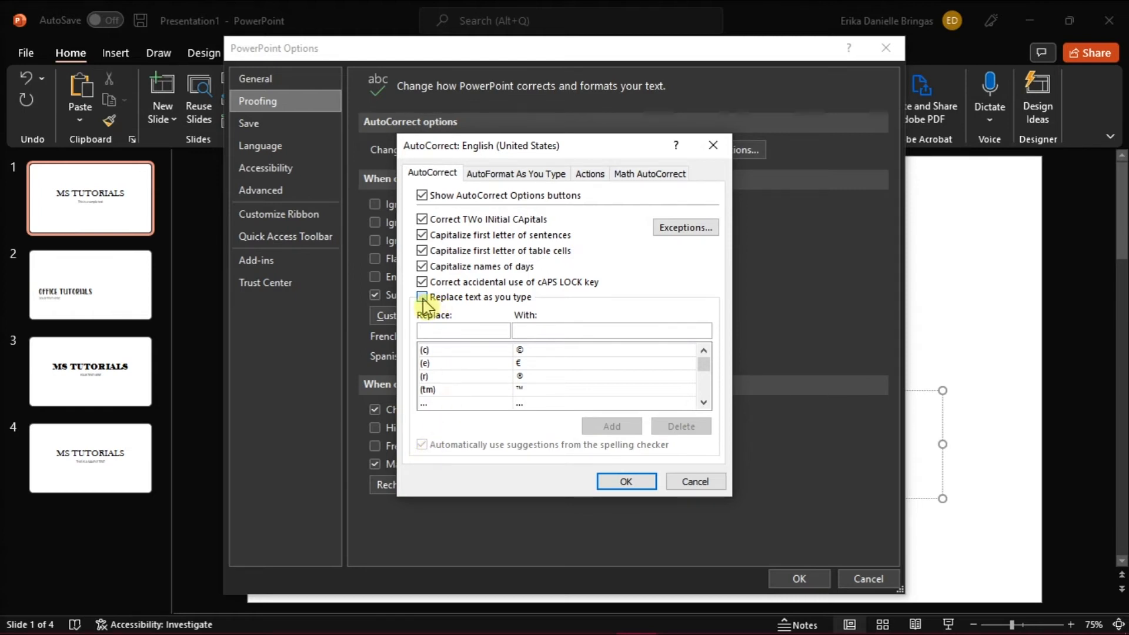
click(423, 297)
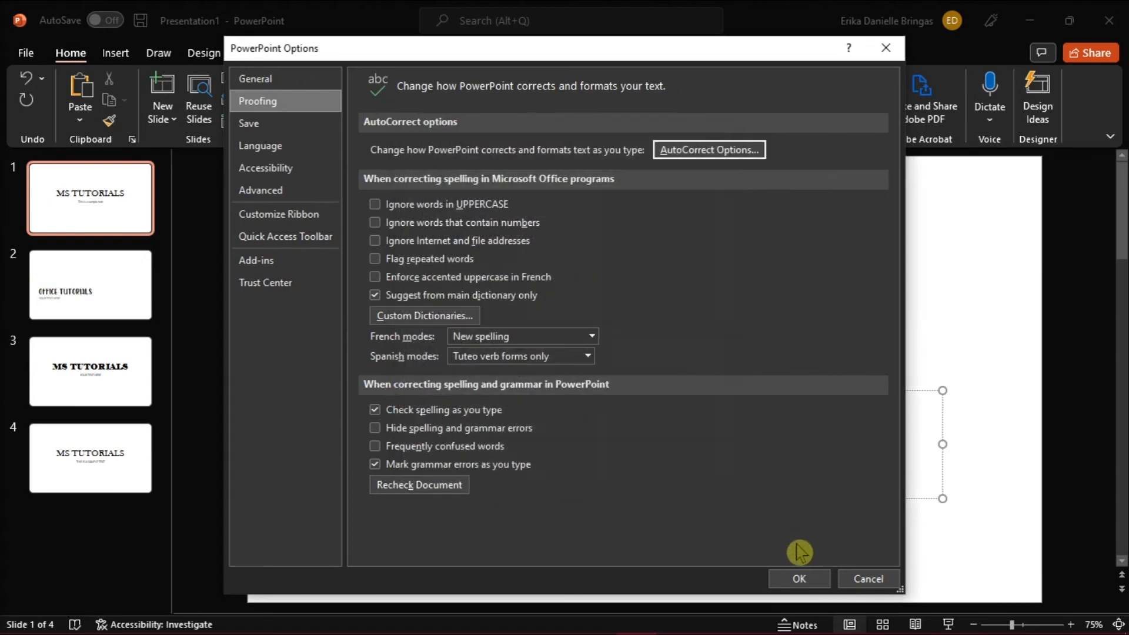
click(799, 579)
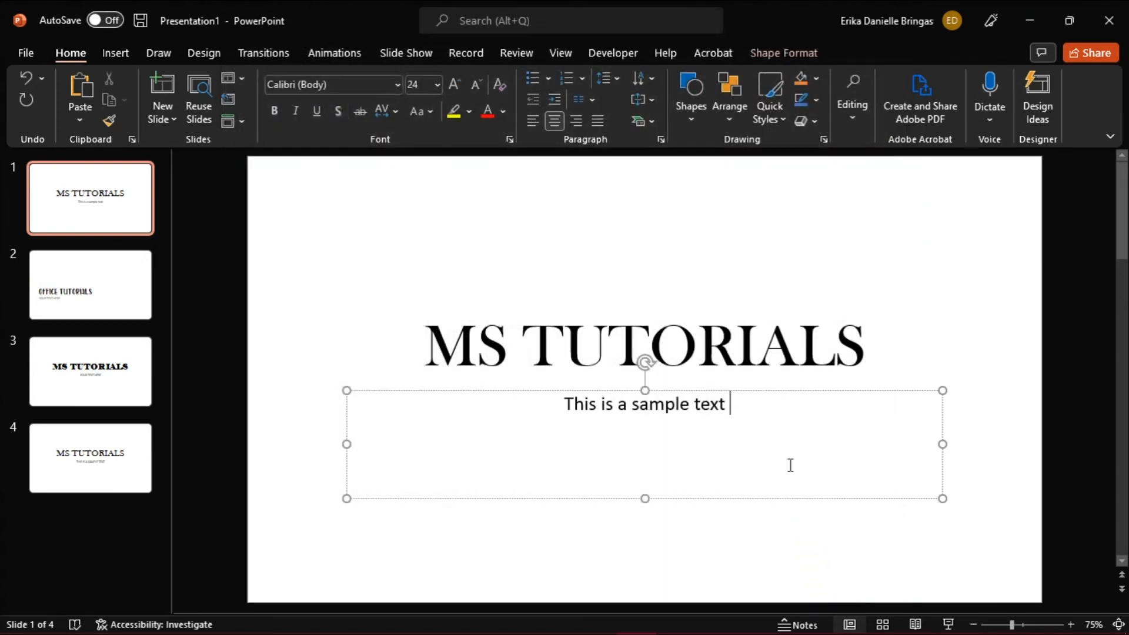